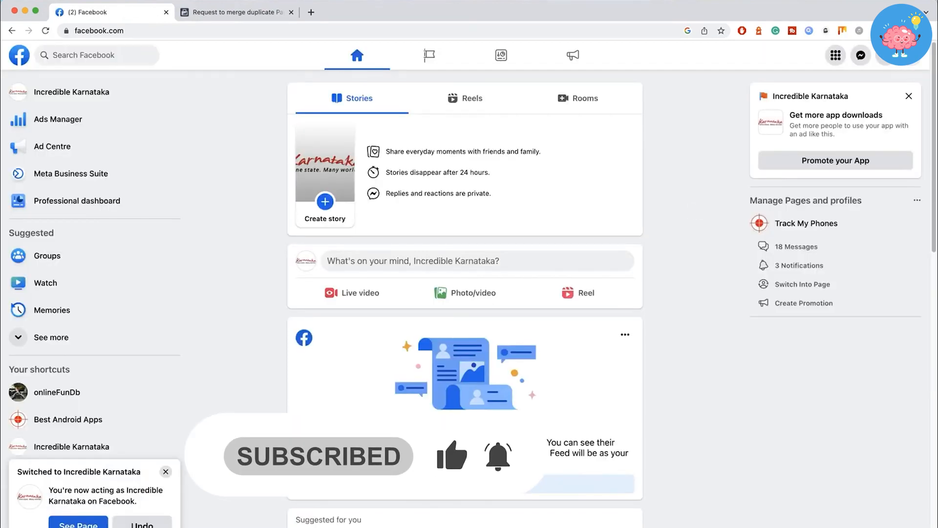
Open the Incredible Karnataka Page's general settings from the Settings & privacy menu.
click(860, 55)
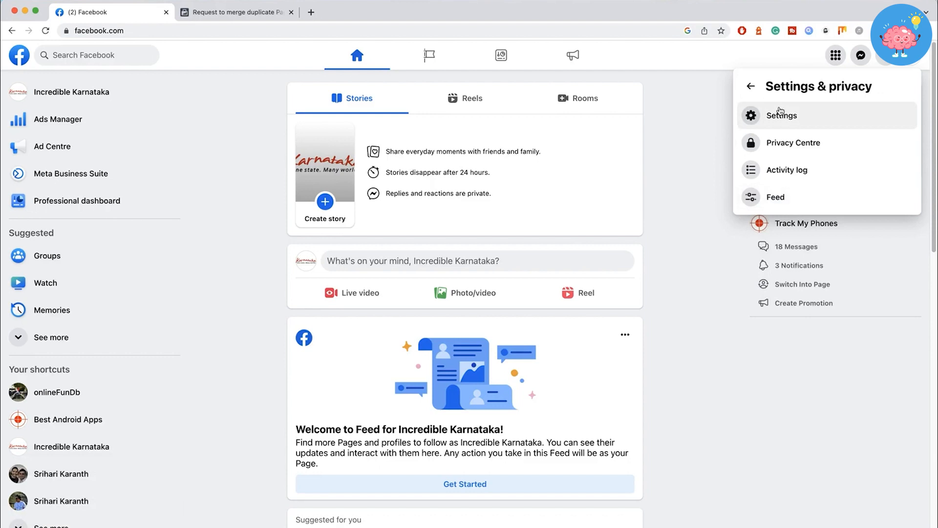
click(781, 114)
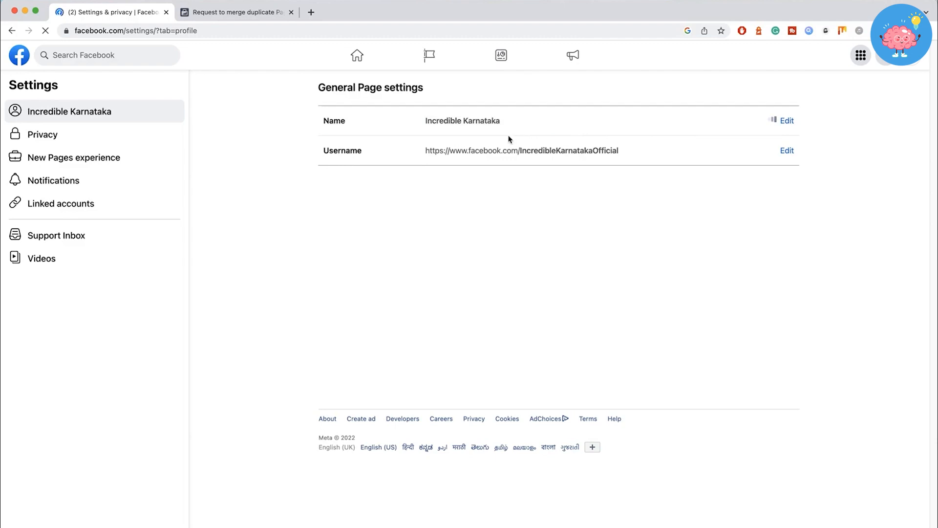
Cancel editing the Incredible Karnataka name and switch to the merge duplicate Pages tab.
click(786, 120)
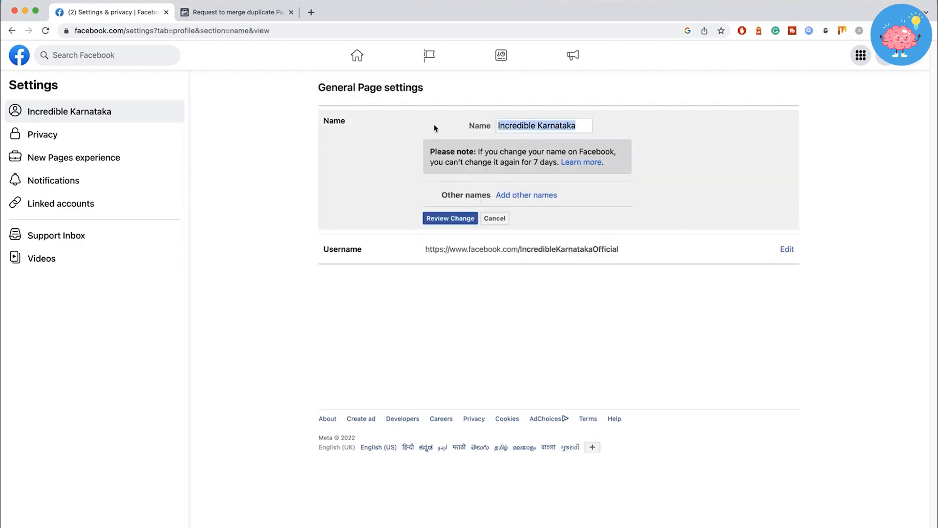
mouse_move(429, 123)
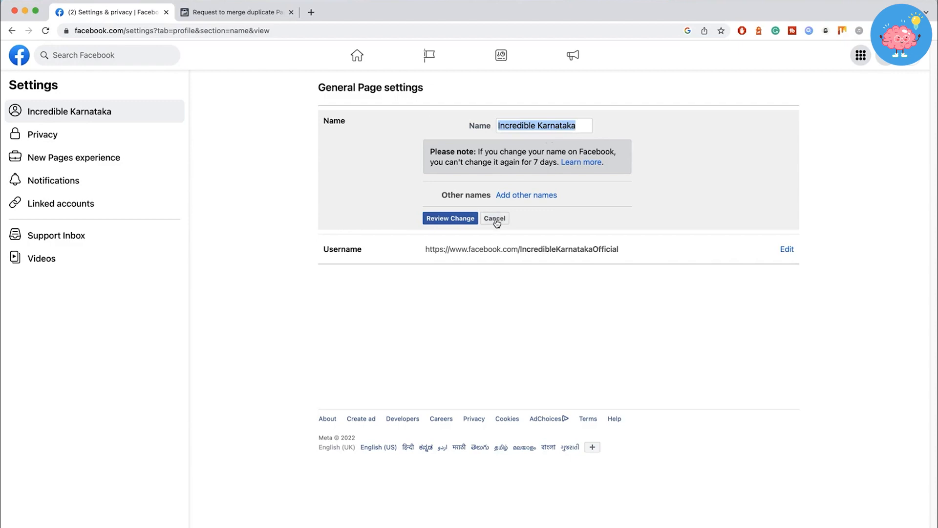
click(494, 218)
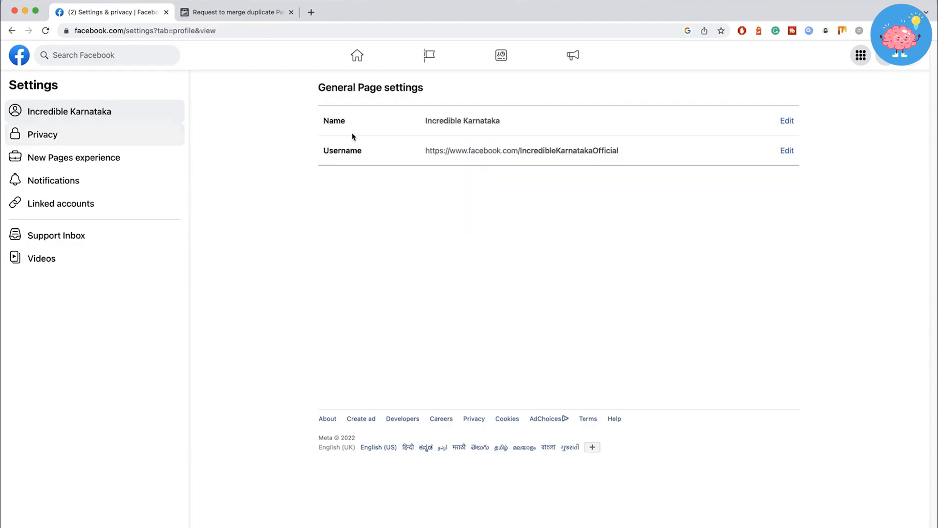
mouse_move(438, 126)
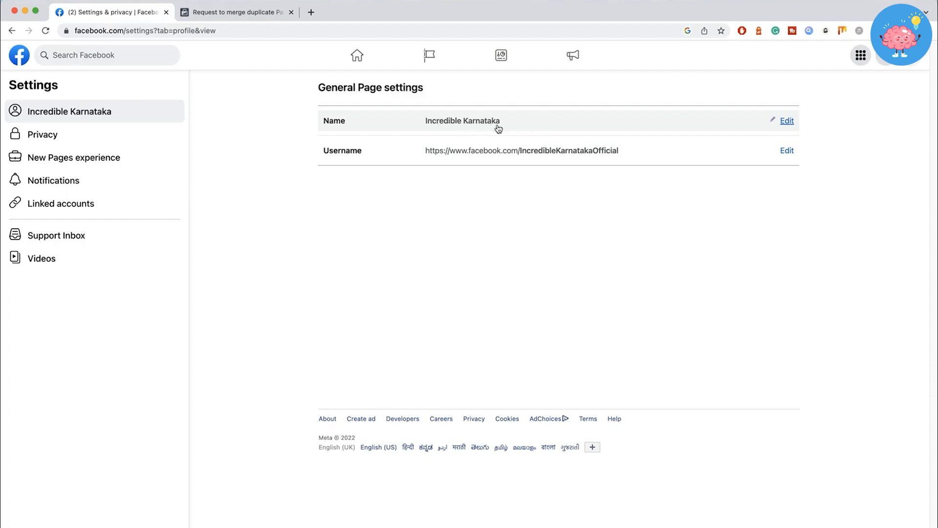
mouse_move(919, 64)
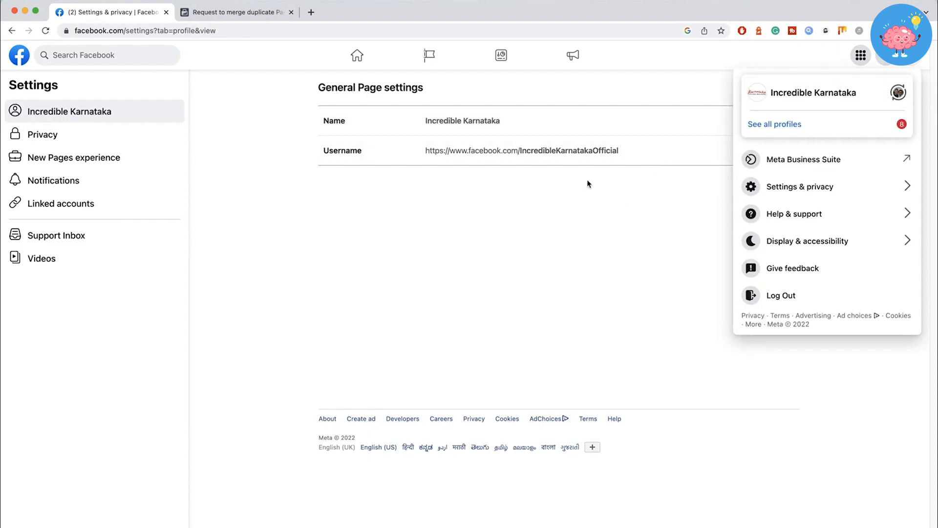
click(234, 12)
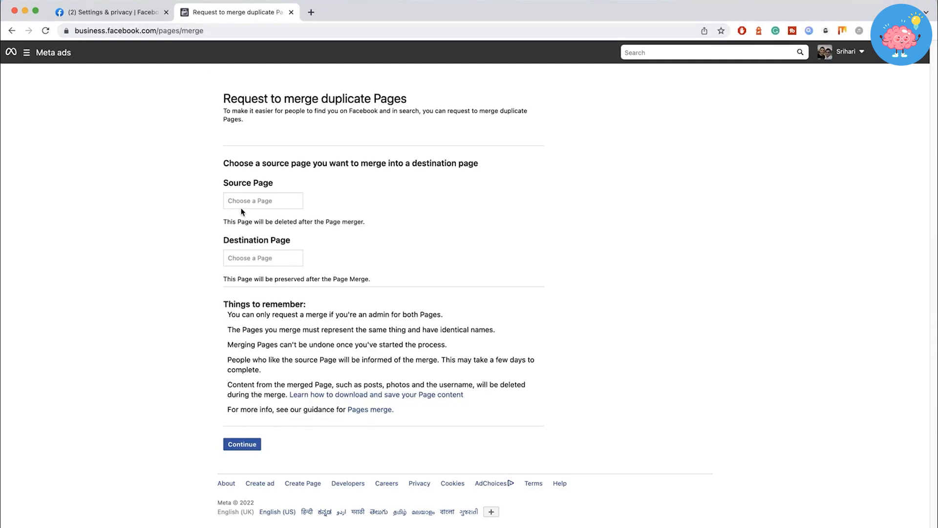
text(@)
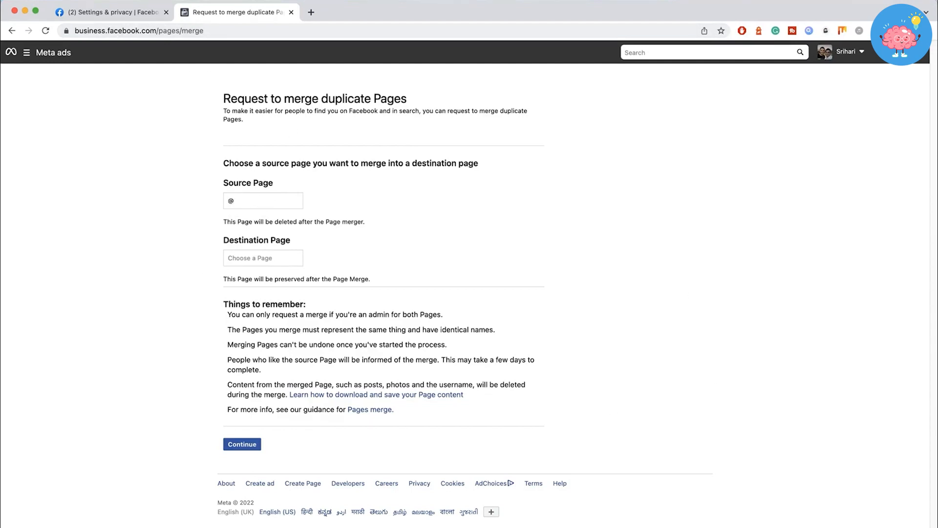
text(sr)
text(@srihari)
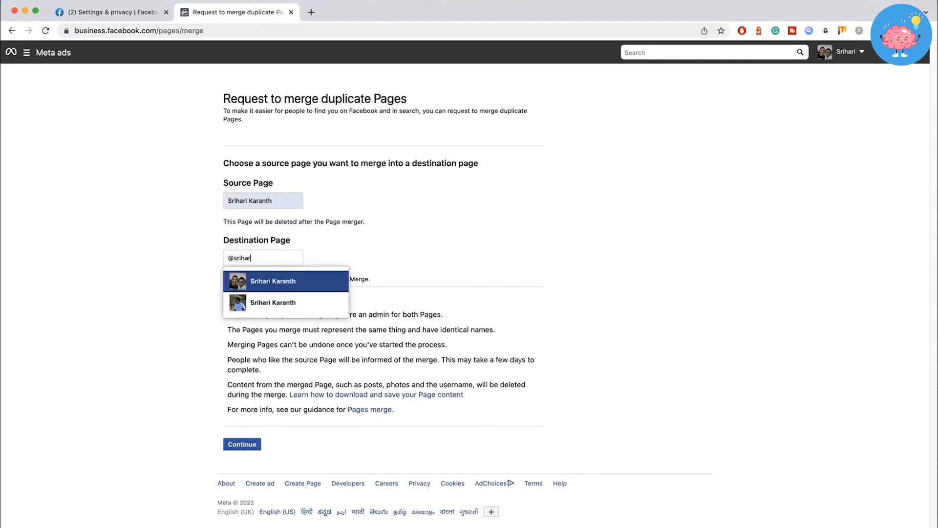
click(273, 281)
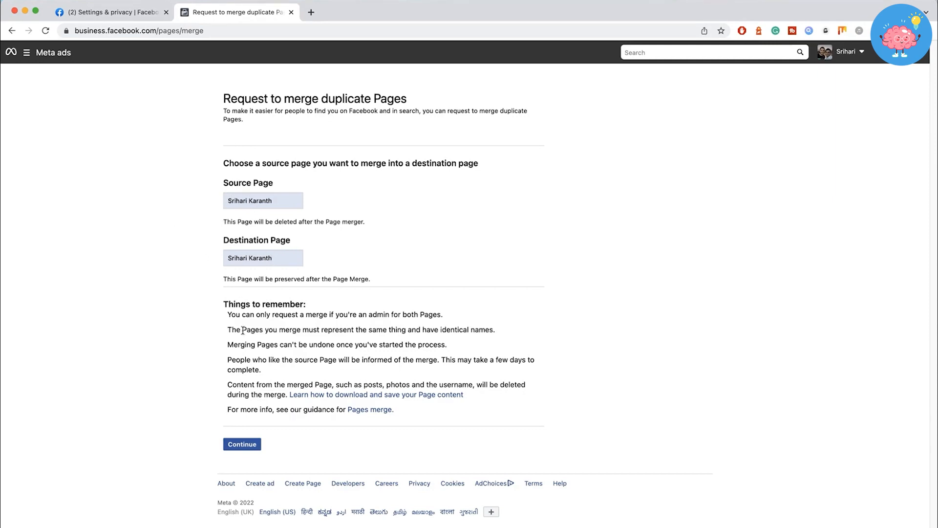
Continue to the Confirm Page merge request dialog and submit the merge.
click(241, 444)
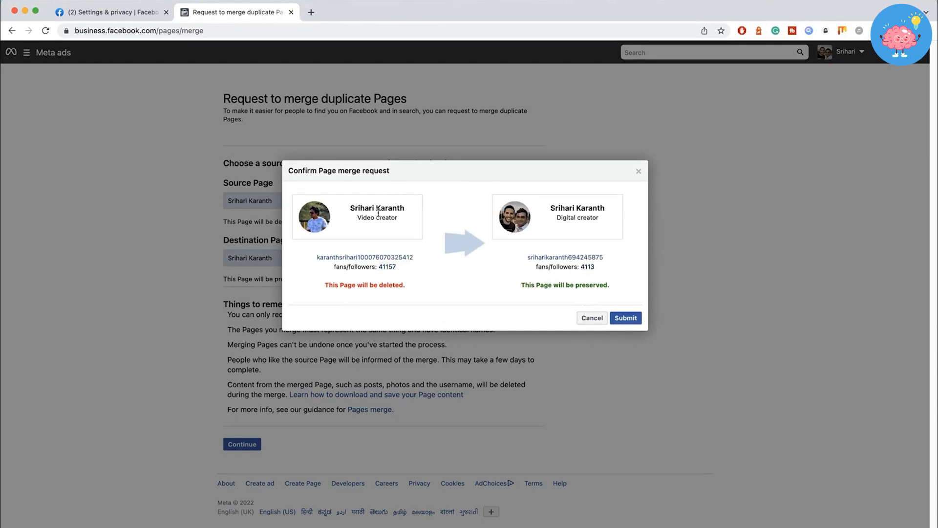
mouse_move(587, 302)
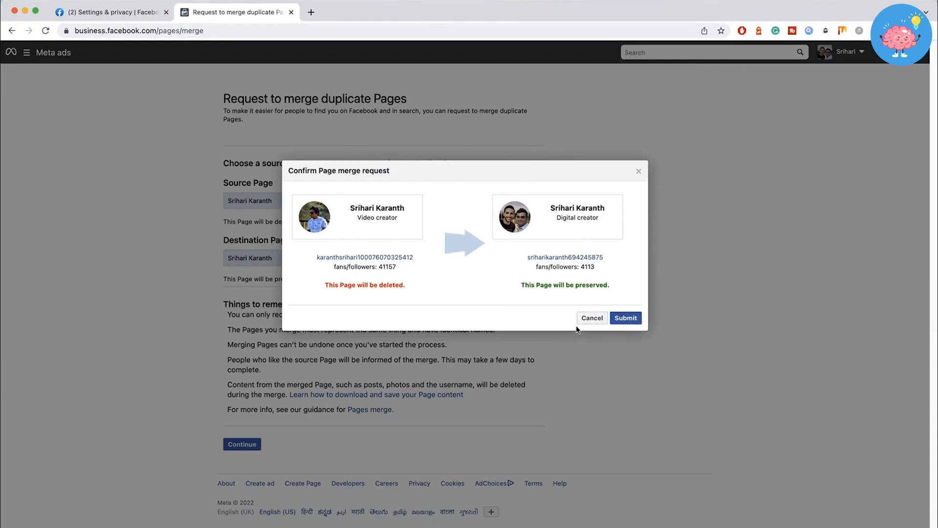
click(591, 318)
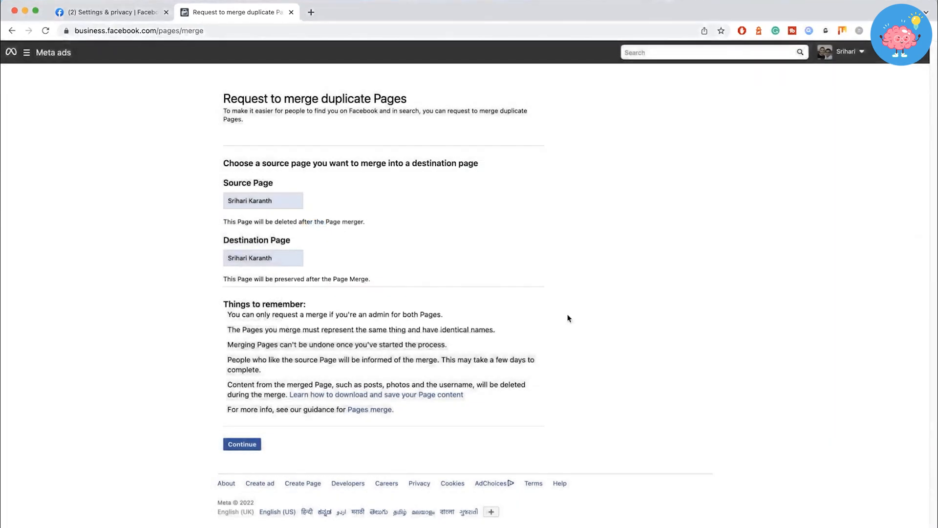
mouse_move(511, 276)
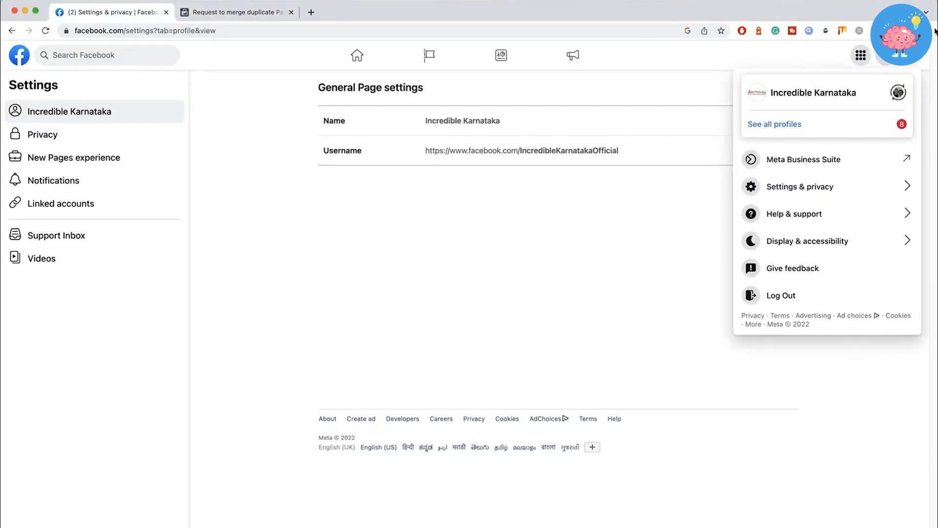
Go to Meta Business Suite's Business Settings and show the Accounts > Pages list.
click(804, 159)
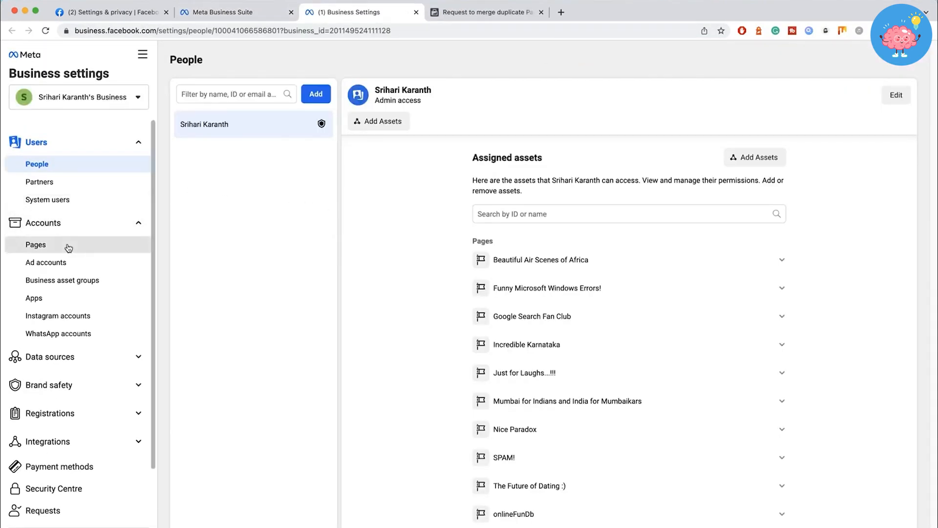
click(35, 245)
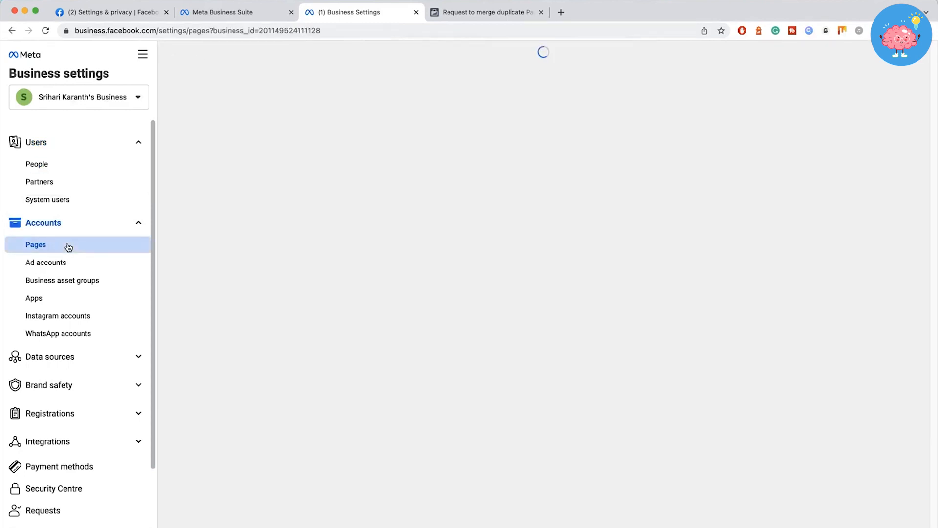
click(35, 244)
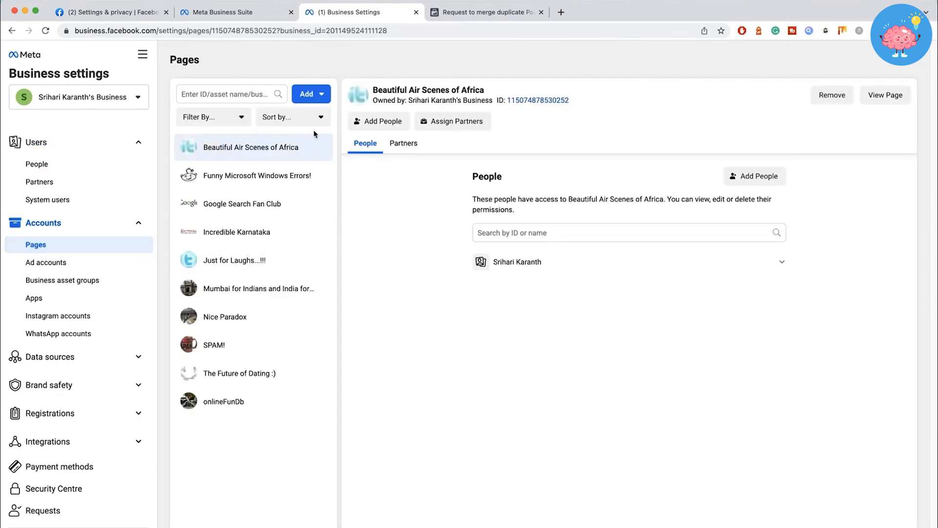
mouse_move(248, 169)
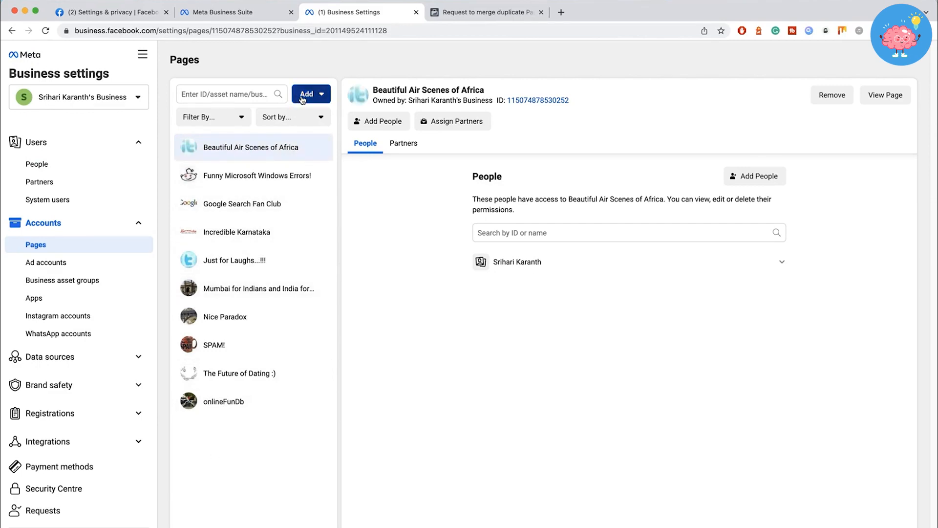
Cancel the Add a Facebook Page prompt and return to the merge request form.
click(307, 94)
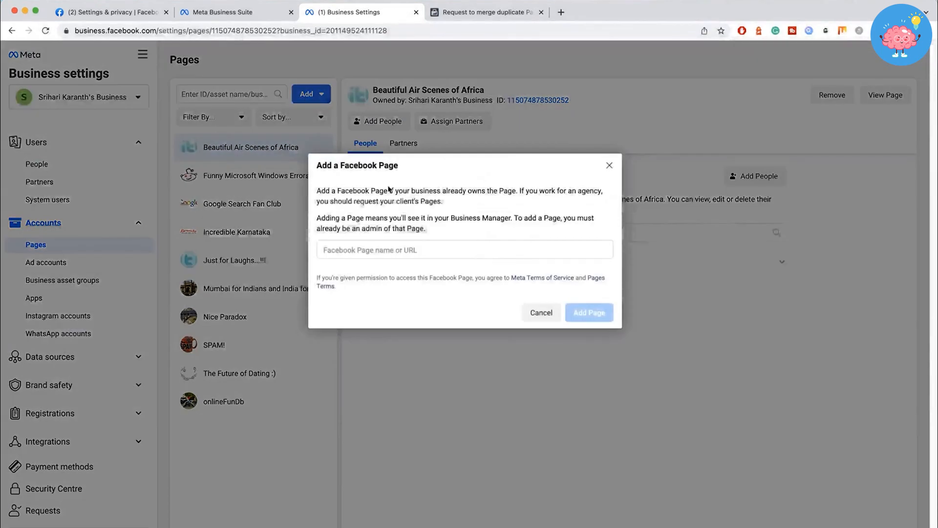
click(464, 249)
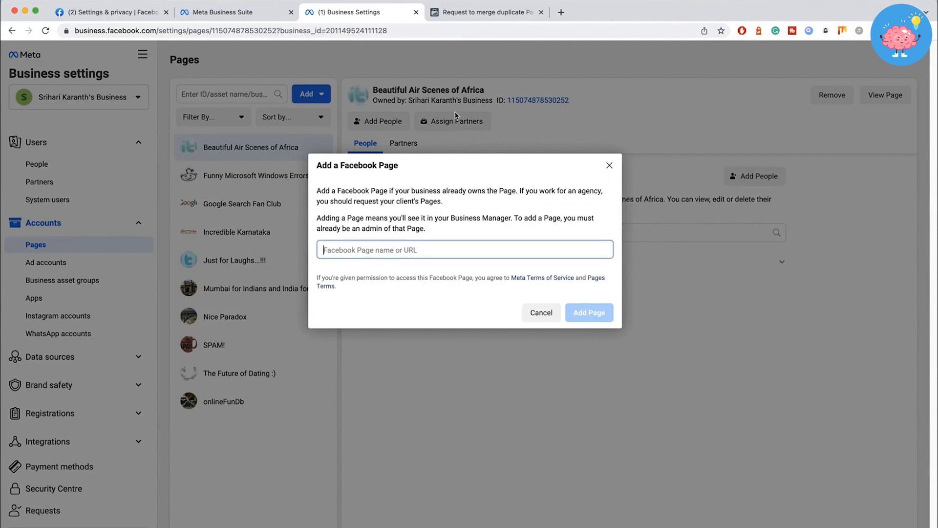
click(464, 250)
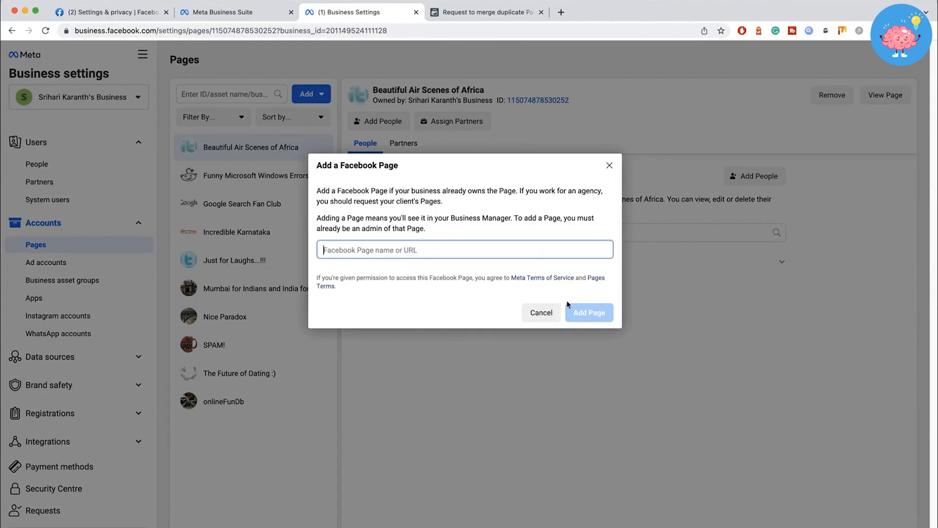
click(540, 312)
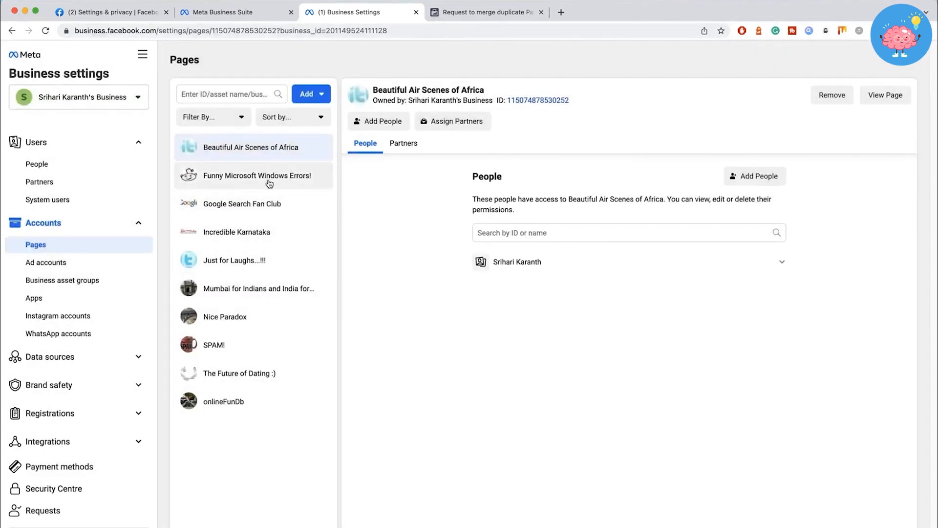
click(486, 12)
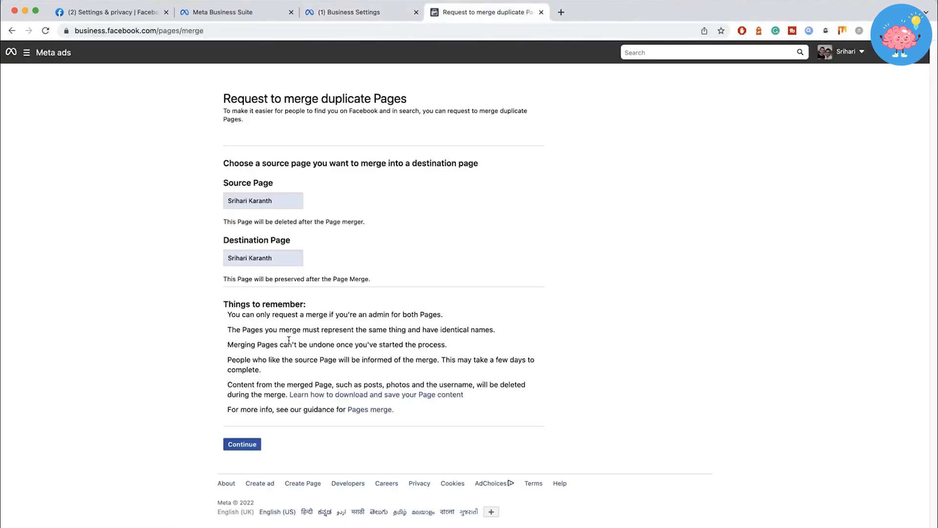